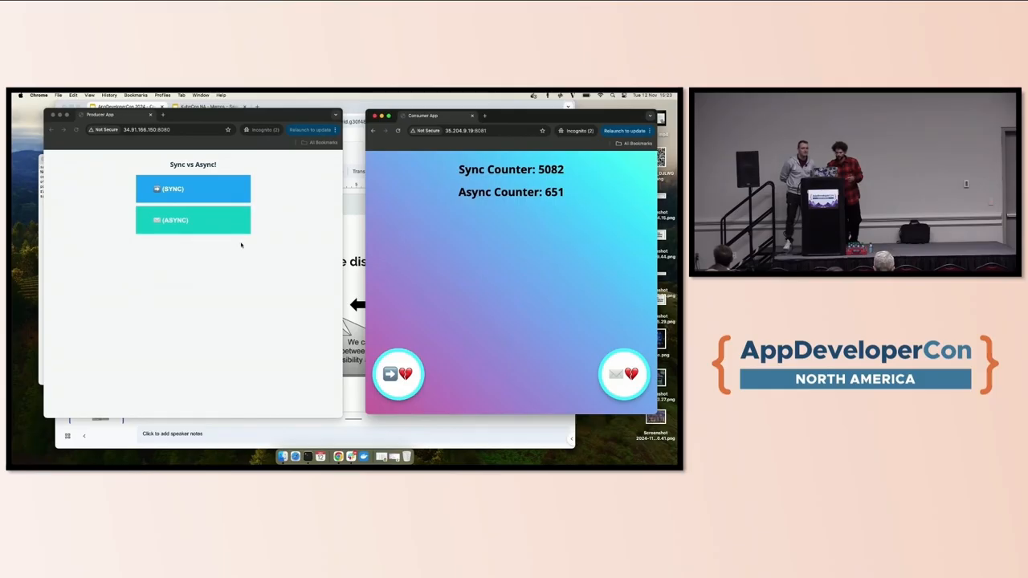
Send requests from the Producer App so the Consumer counters climb toward 5104 sync and 663 async
left_click(193, 190)
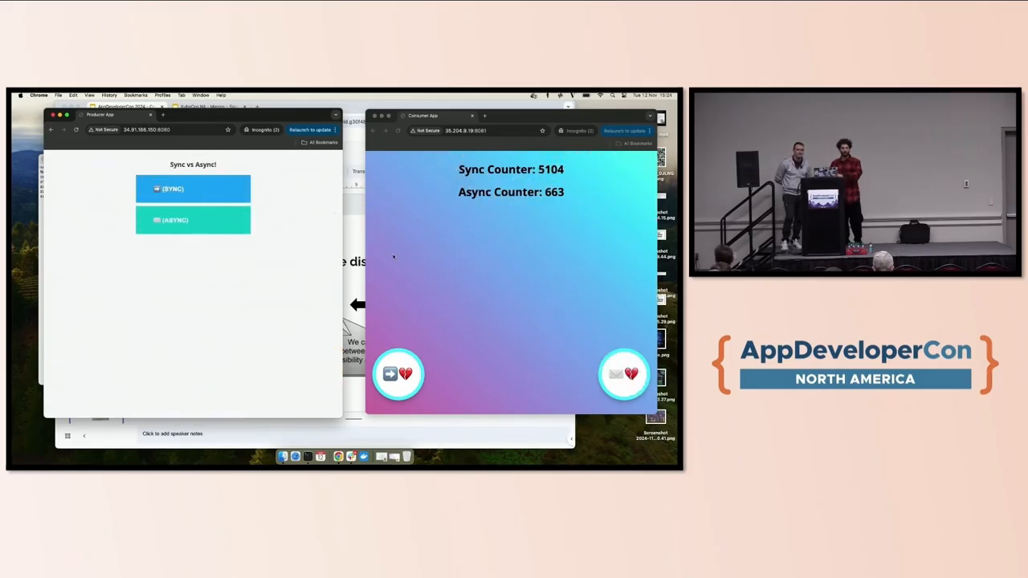
mouse_move(440, 299)
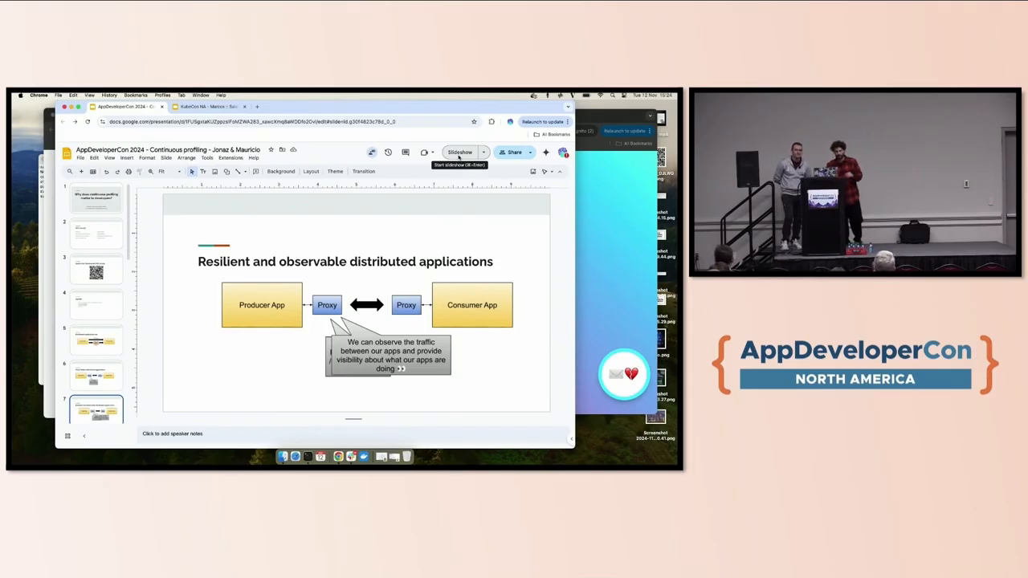
Present the 'Resilient and observable distributed applications' architecture slide in Slideshow mode
left_click(460, 151)
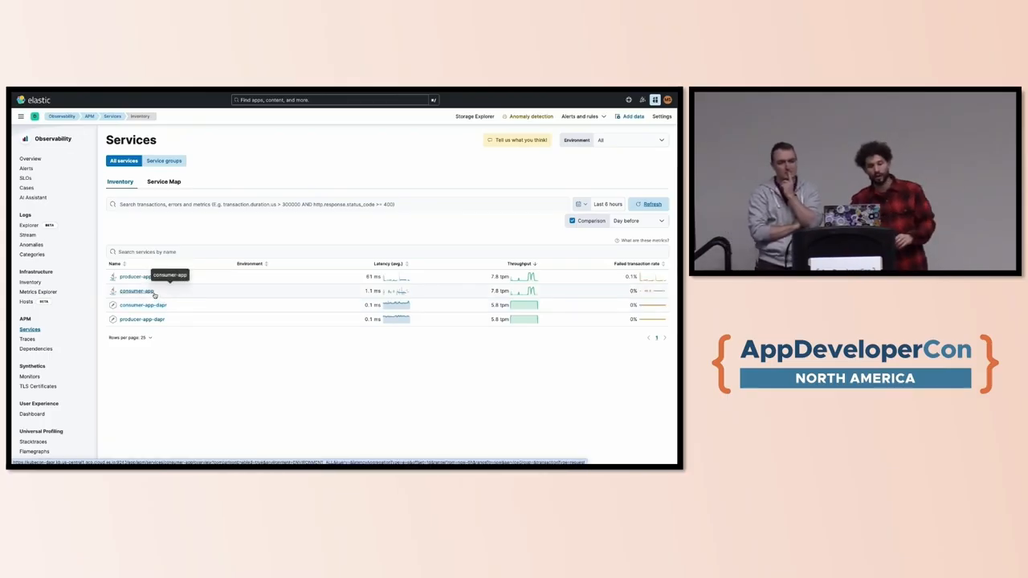
Show the producer-app service overview with latency, throughput and transactions from the APM Services list
left_click(133, 276)
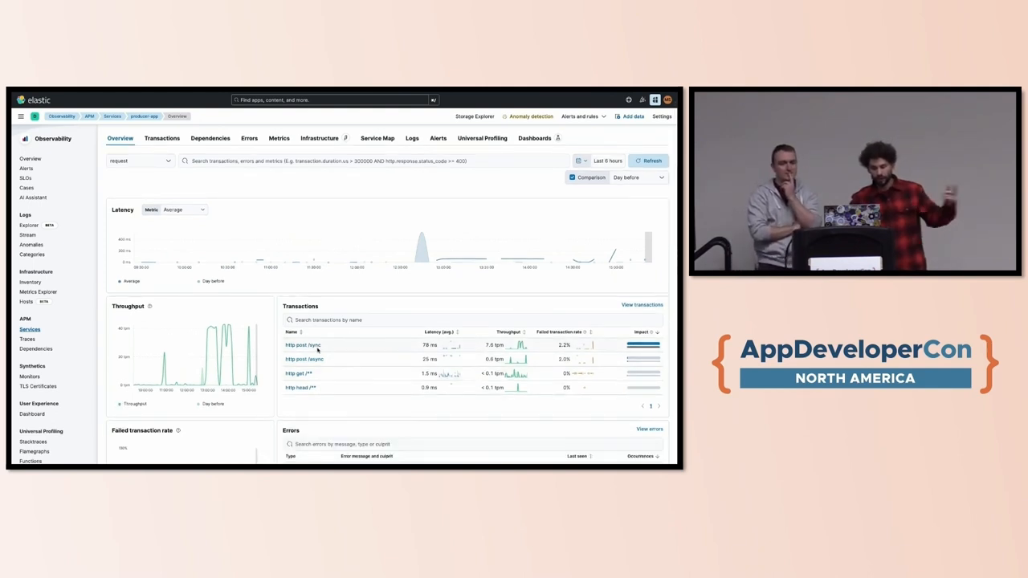
mouse_move(302, 344)
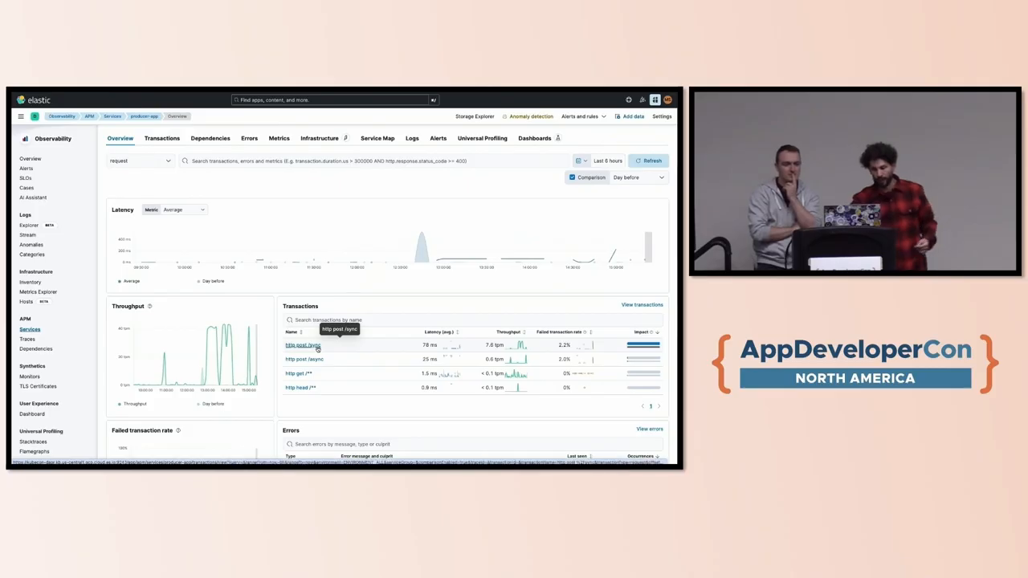
Show the http post /sync transaction's latency distribution and sample trace waterfall
left_click(302, 344)
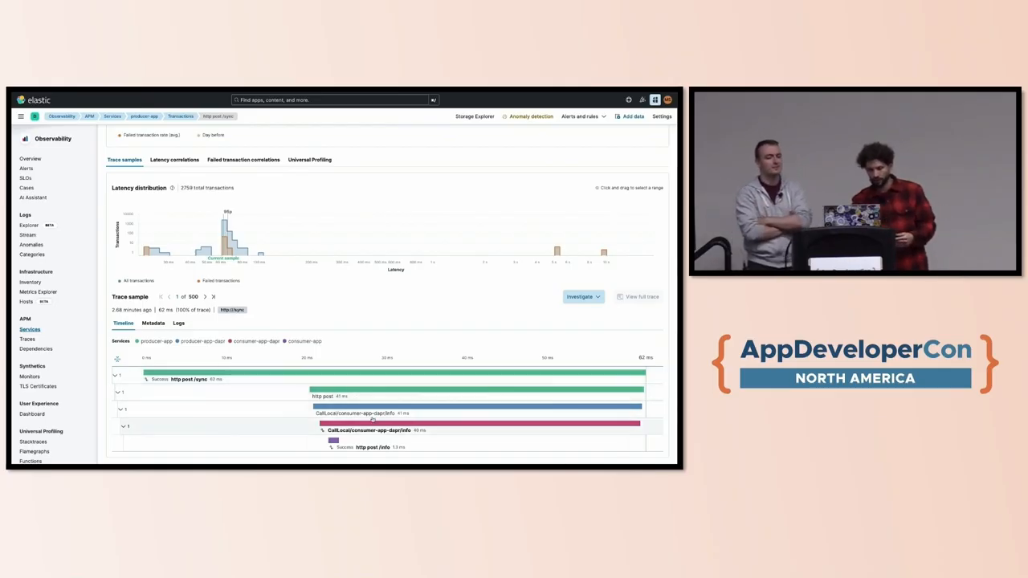
mouse_move(349, 378)
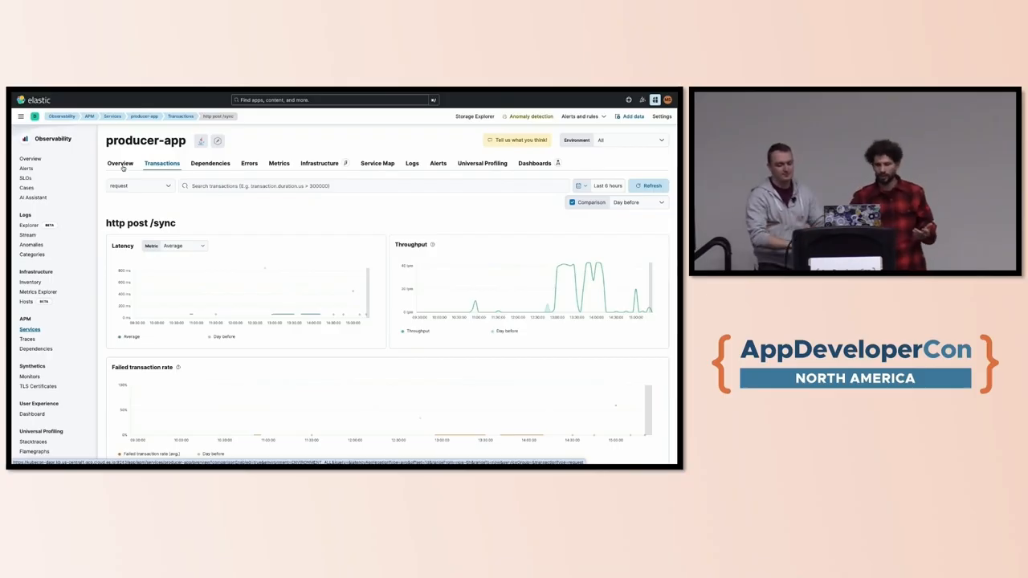
Return to the producer-app overview and show the http post /async transaction's latency, throughput and failure rate
left_click(119, 164)
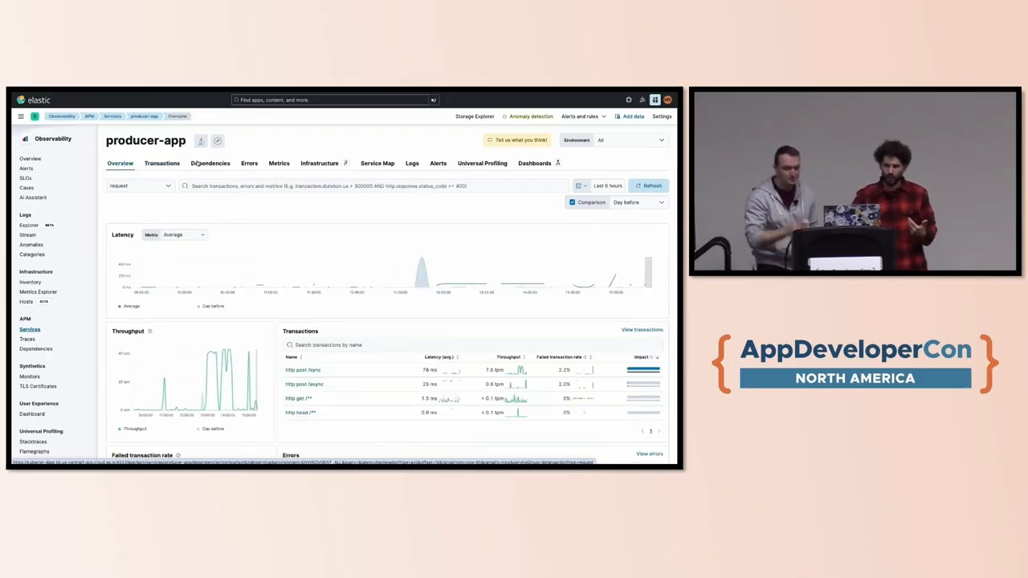
scroll("down", 3)
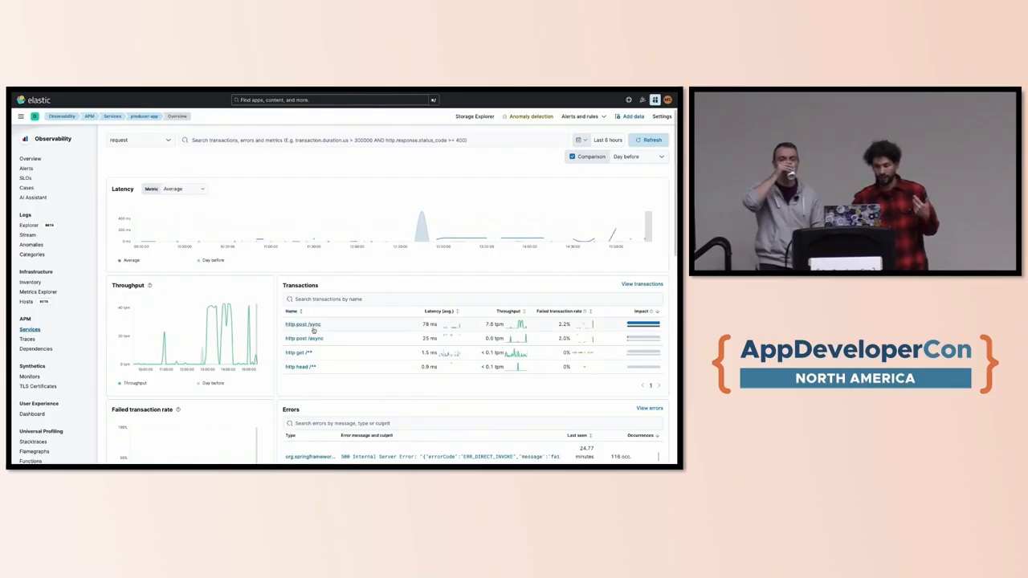
left_click(302, 324)
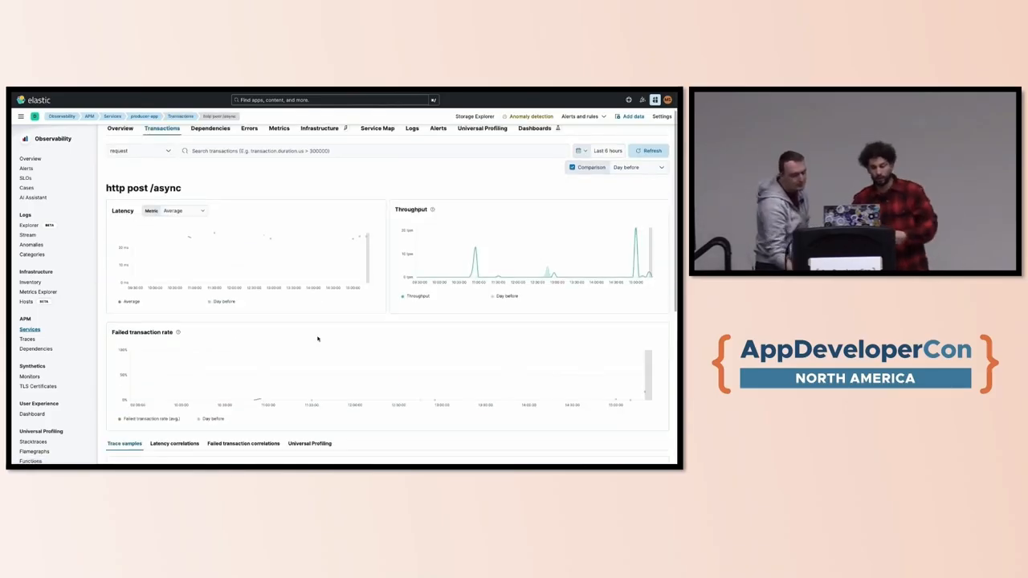
scroll("down", 3)
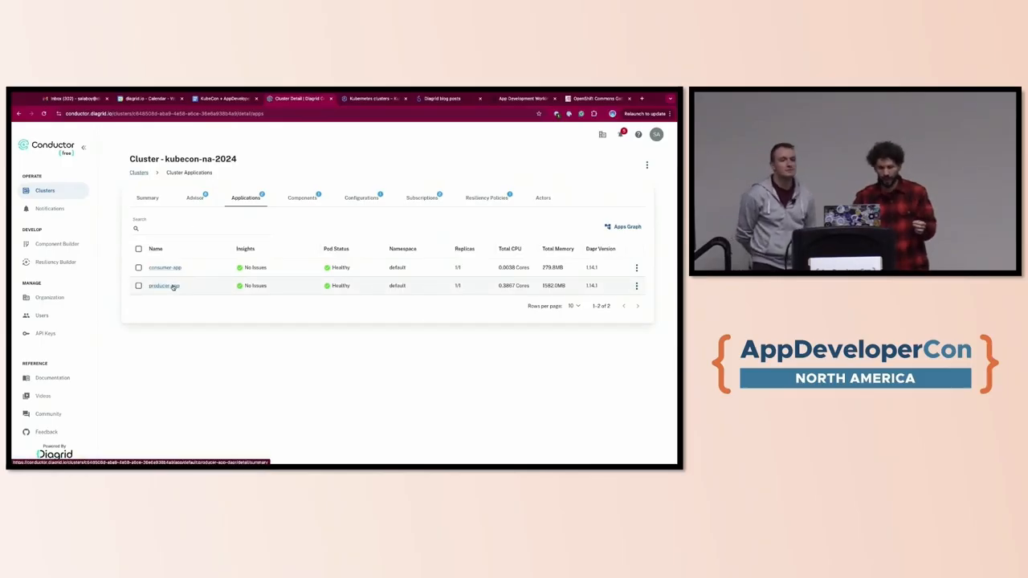
Show producer-app's Performance Metrics in Diagrid Conductor, scrolling through HTTP and gRPC requests-per-second charts
left_click(164, 286)
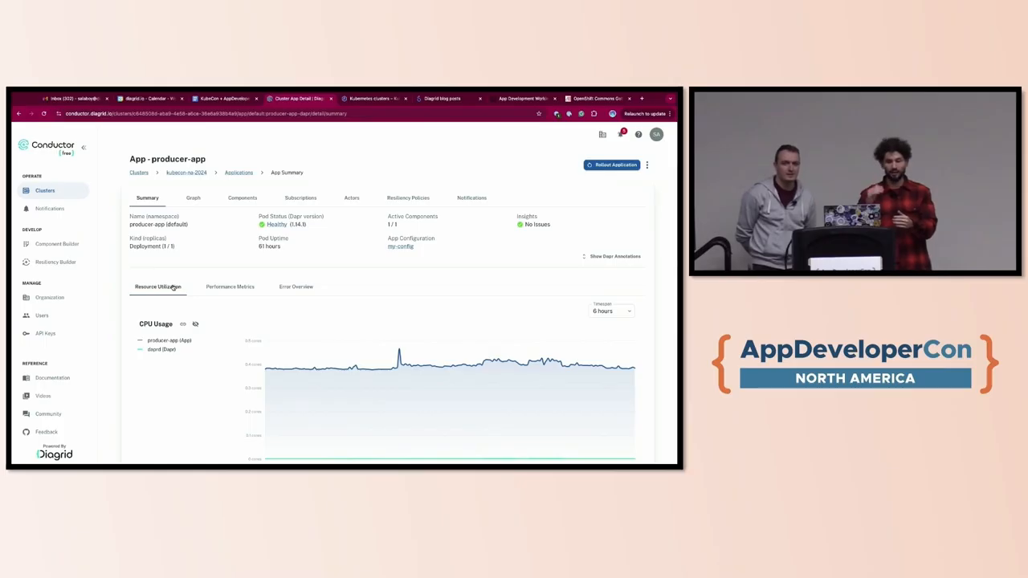
left_click(230, 286)
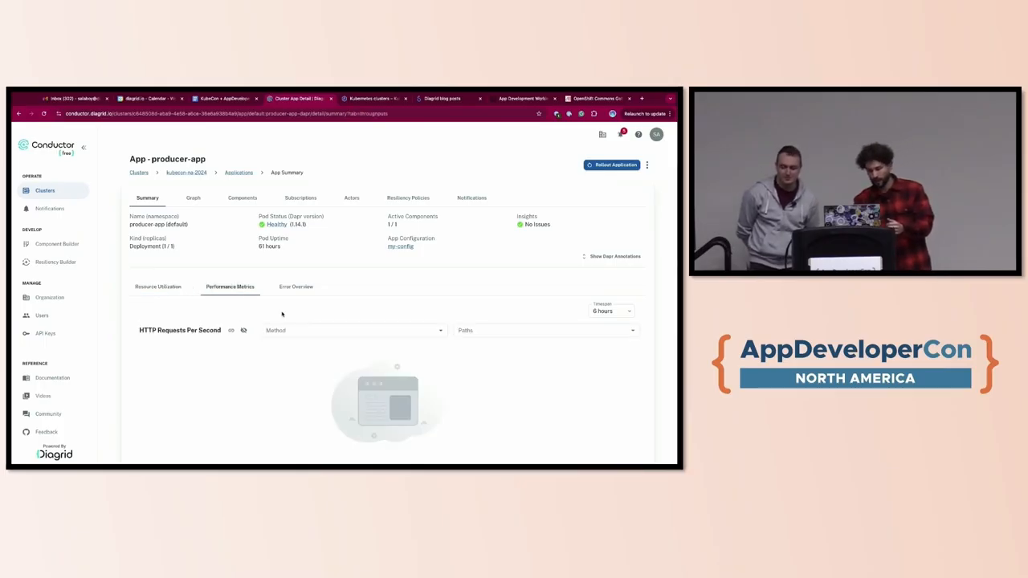
scroll("down", 3)
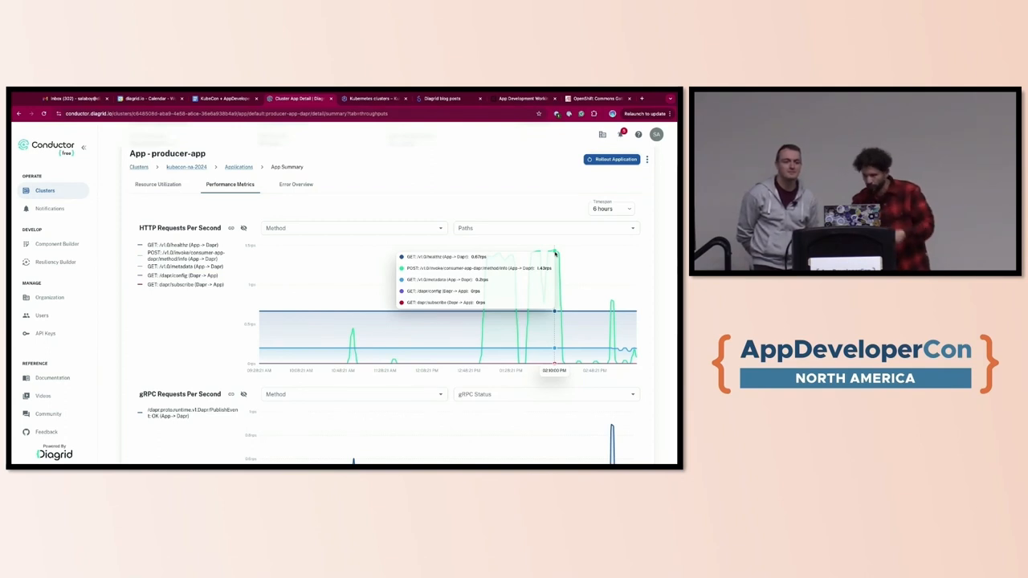
scroll("down", 3)
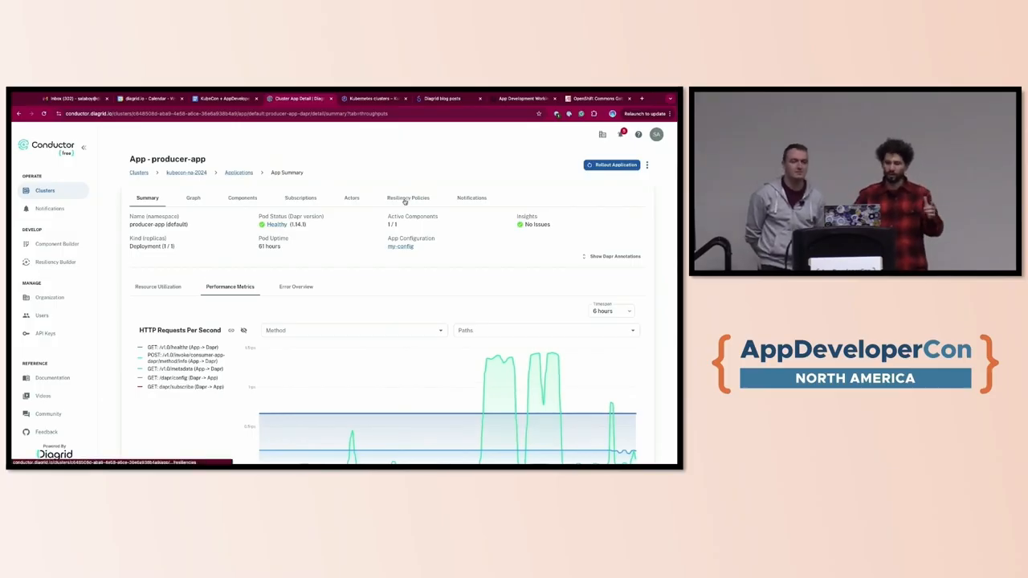
Show producer-app's Resiliency Policies with the circuit breaker and retry policy rate chart
left_click(408, 197)
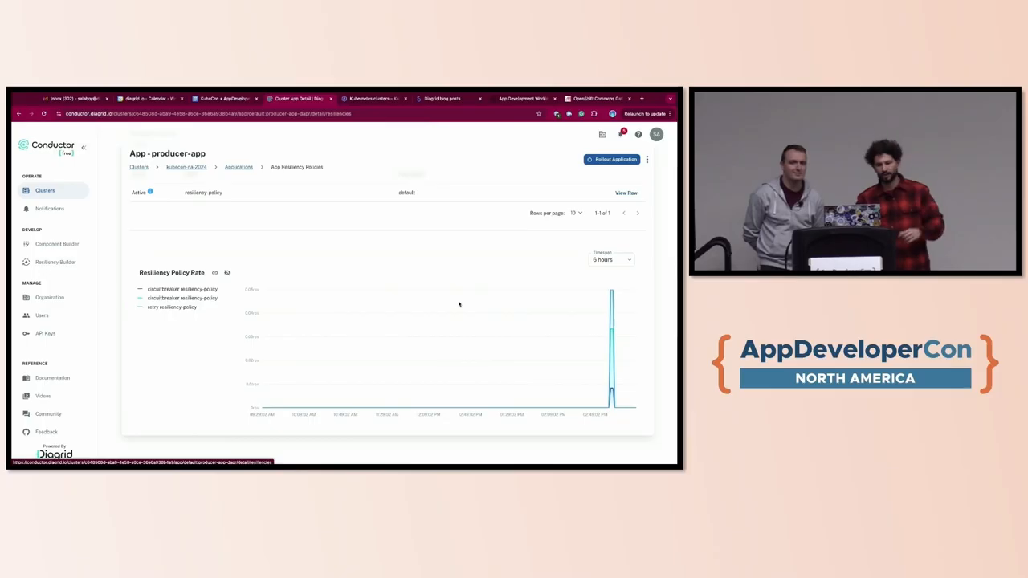
mouse_move(446, 313)
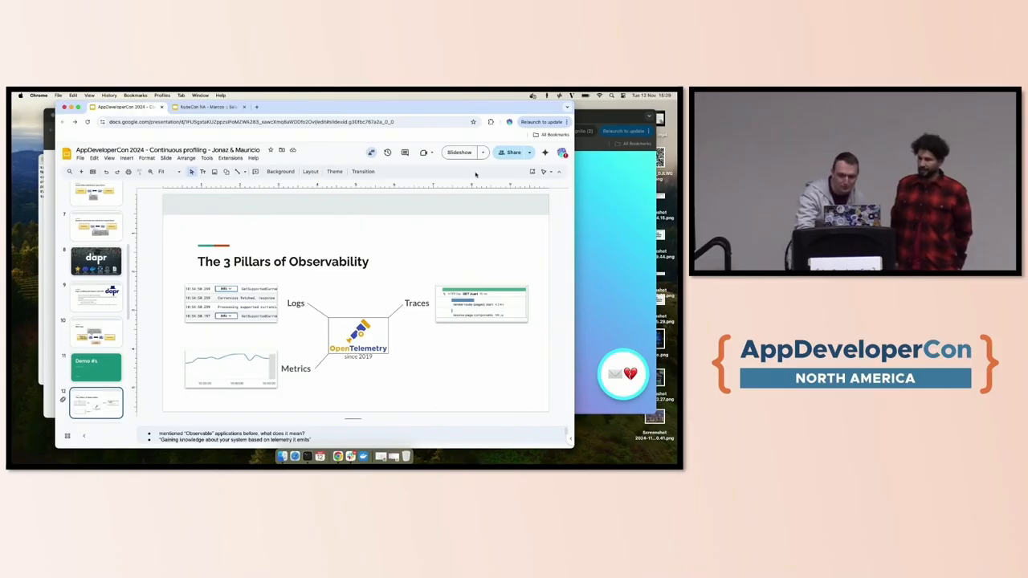
Present 'The 3 Pillars of Observability' slide full screen and reveal OpenTelemetry linking logs, metrics and traces
left_click(459, 153)
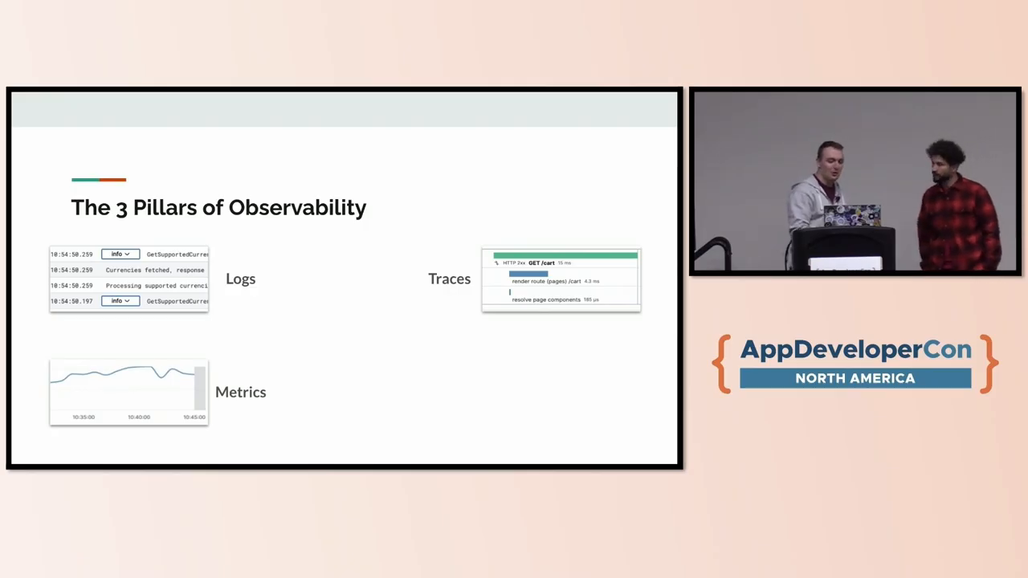
key("right")
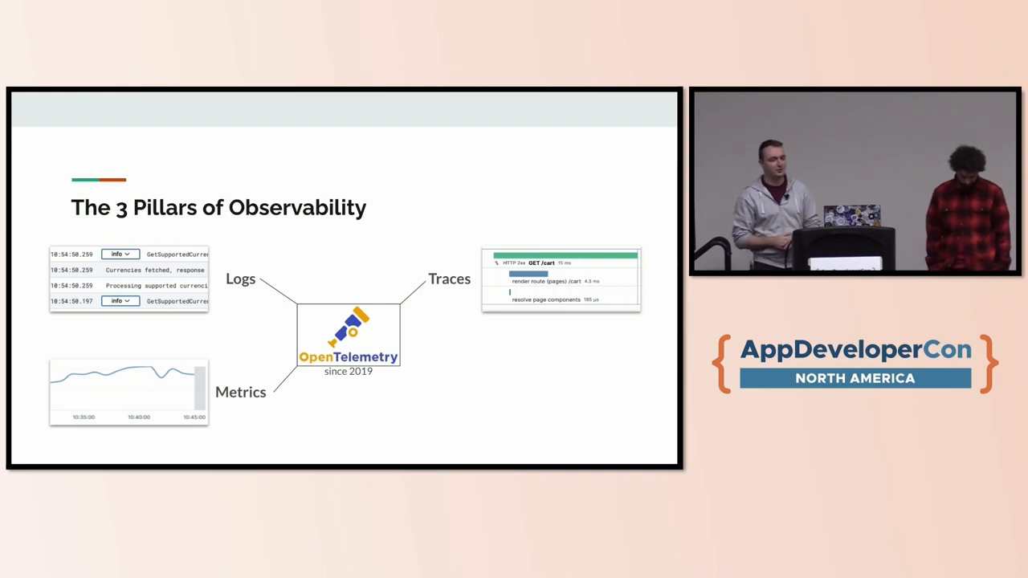
Advance the presentation past the OpenTelemetry-centred 3 Pillars slide
key("Right")
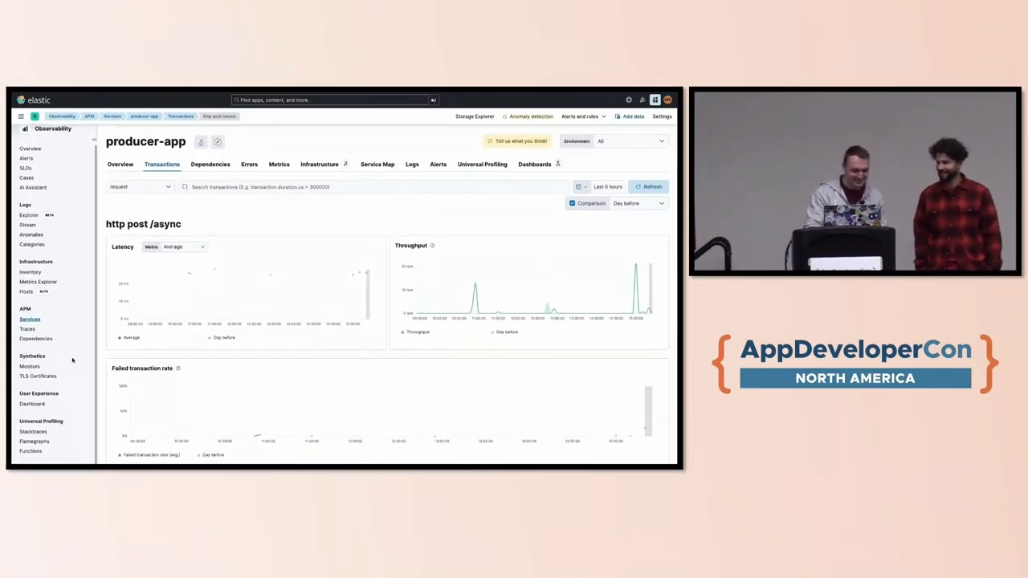
Show the Universal Profiling Flamegraphs view with unfiltered stack traces from all profiled processes
left_click(34, 441)
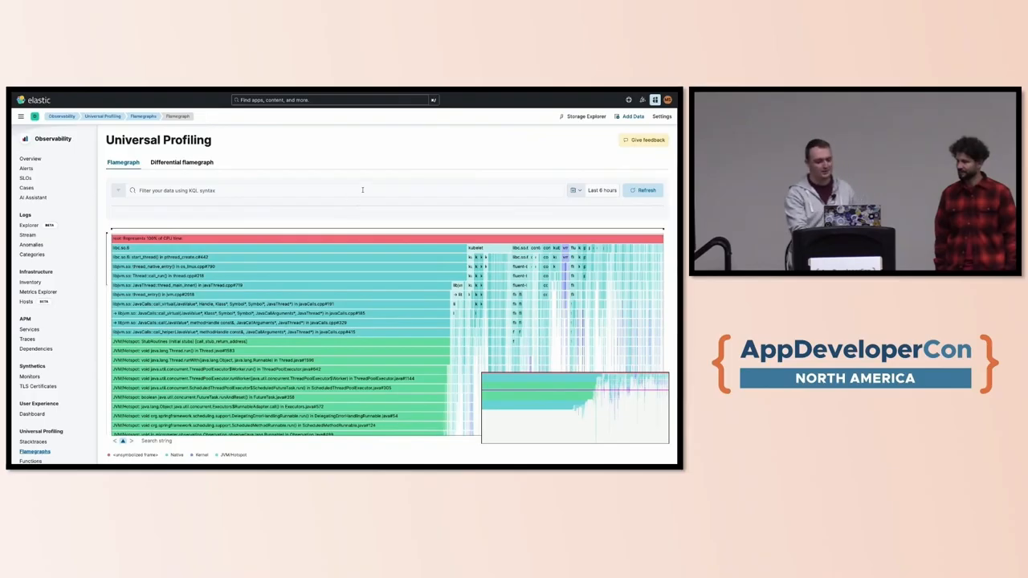
Filter the Universal Profiling flame graph to the producer-app service by typing 'cont'
type("cont")
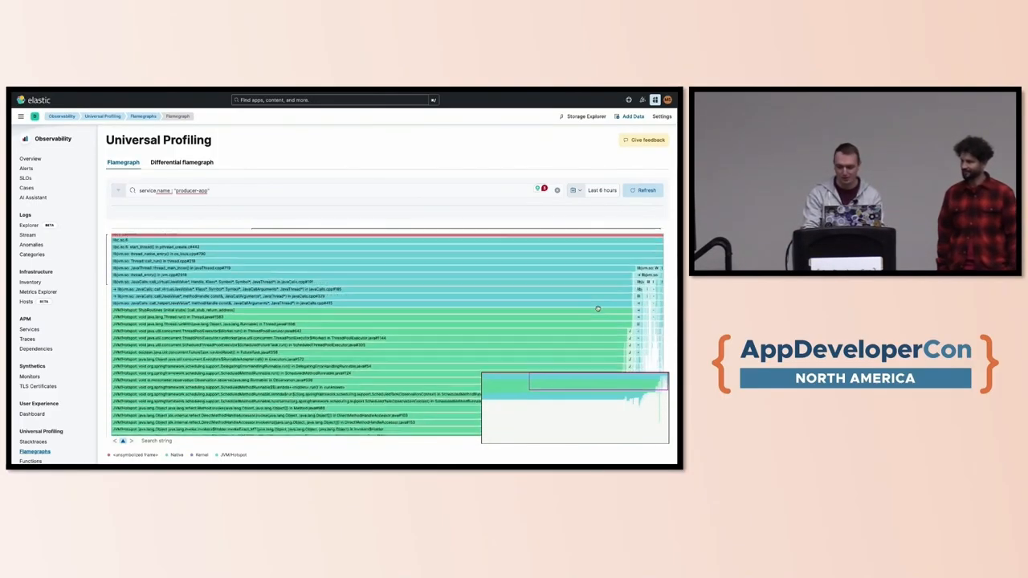
mouse_move(598, 309)
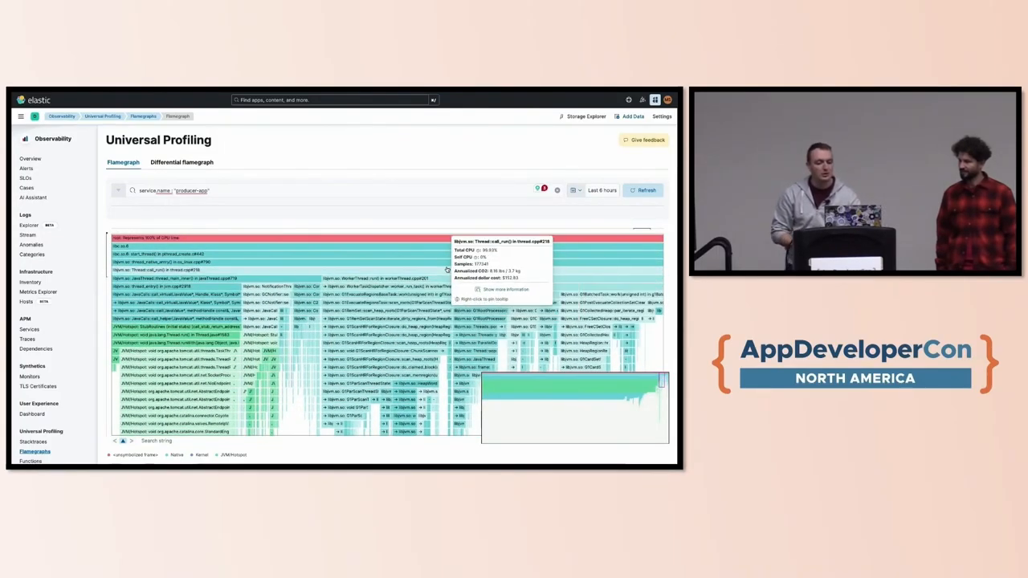
mouse_move(452, 205)
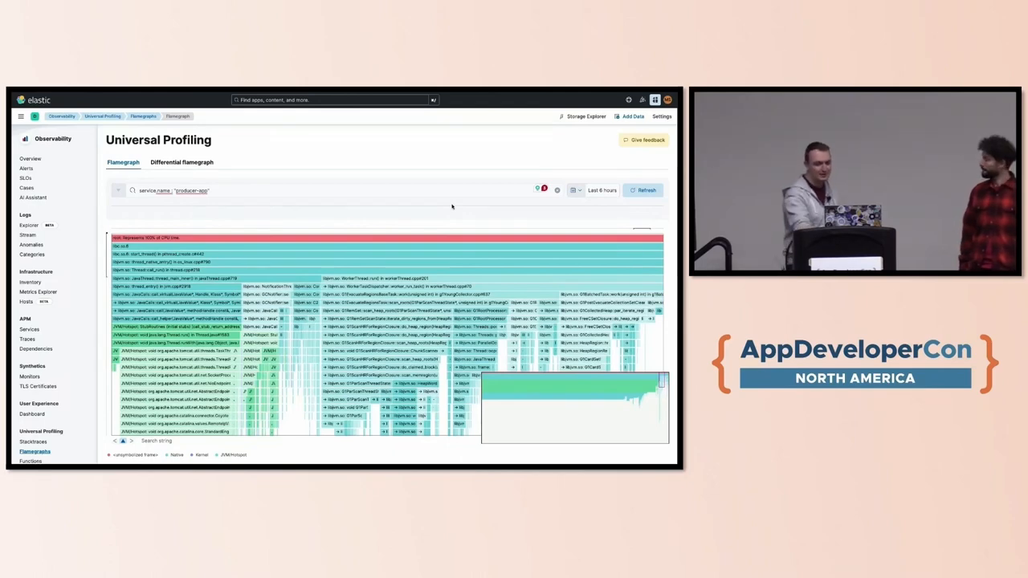
mouse_move(458, 278)
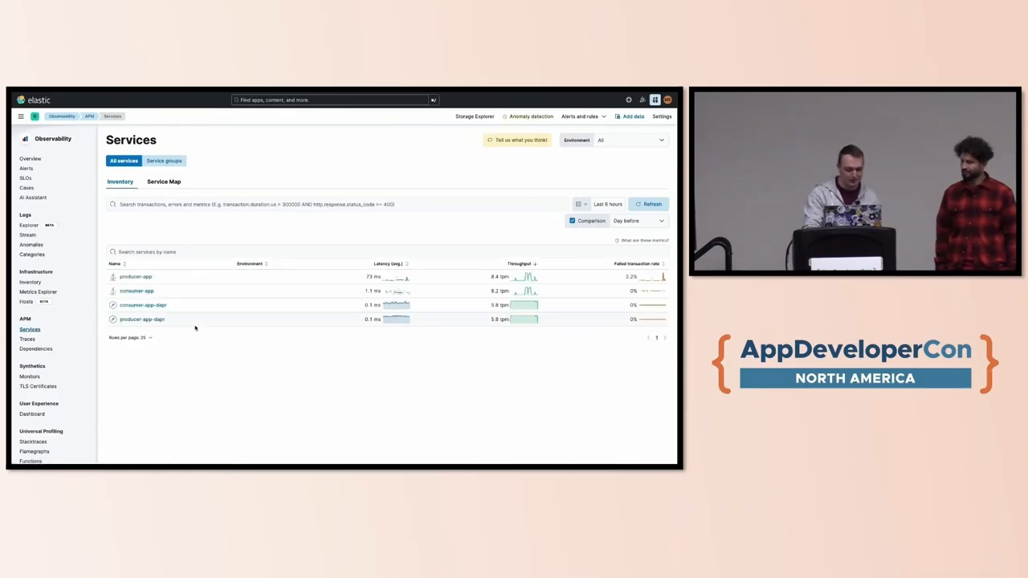
mouse_move(135, 276)
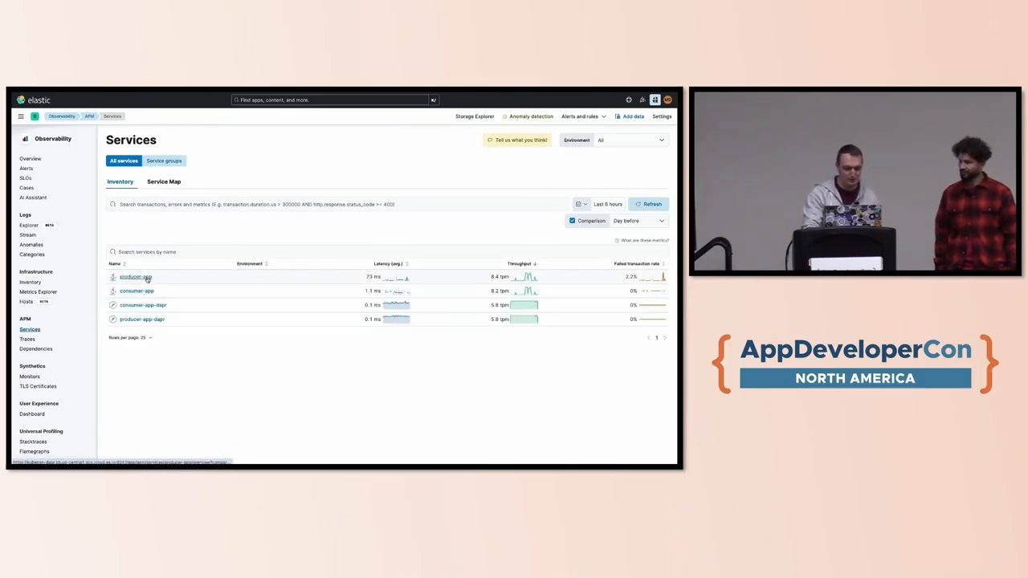
Show the Universal Profiling flame graph for producer-app's http post /sync transaction
left_click(135, 276)
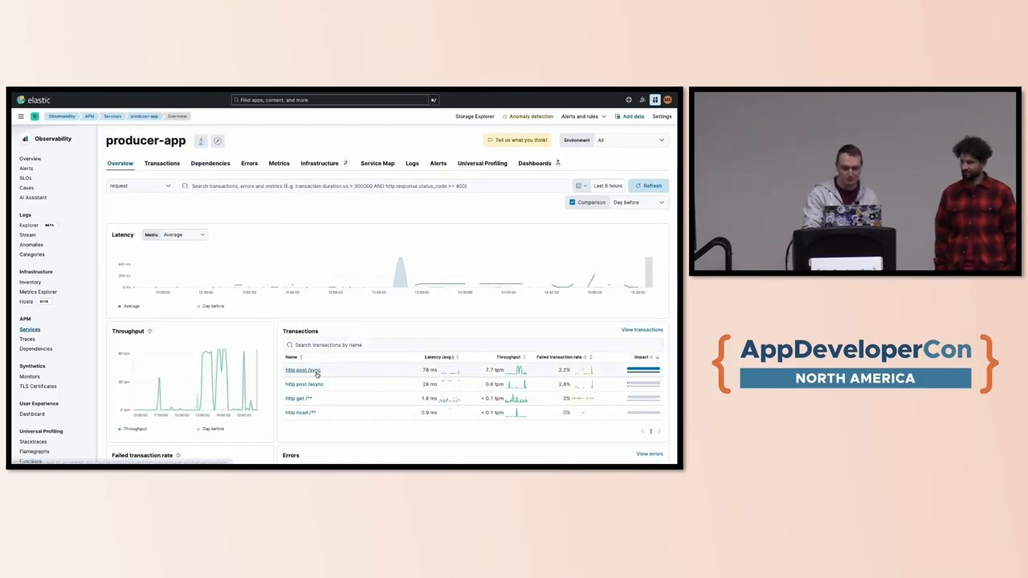
left_click(302, 369)
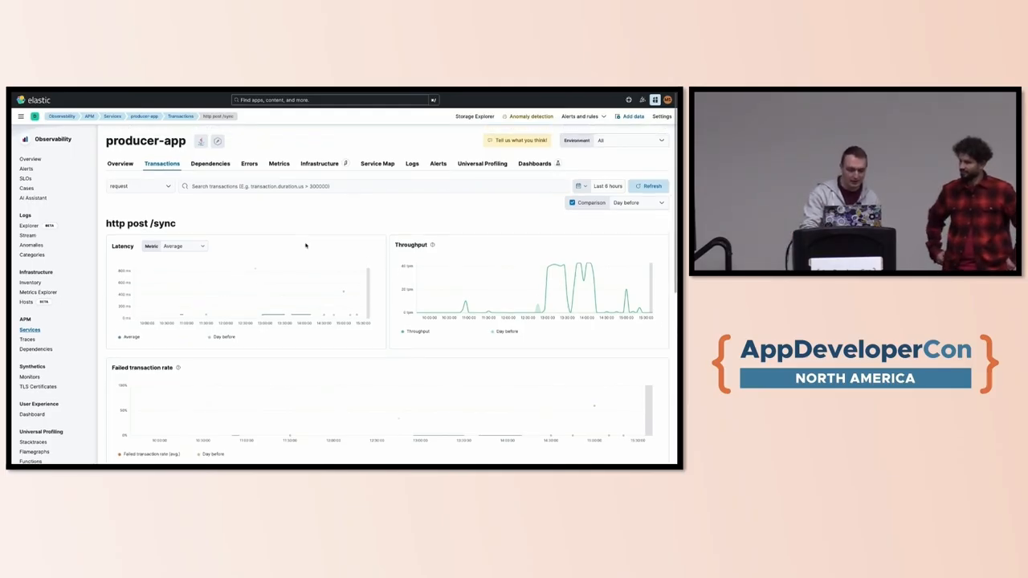
scroll("down", 3)
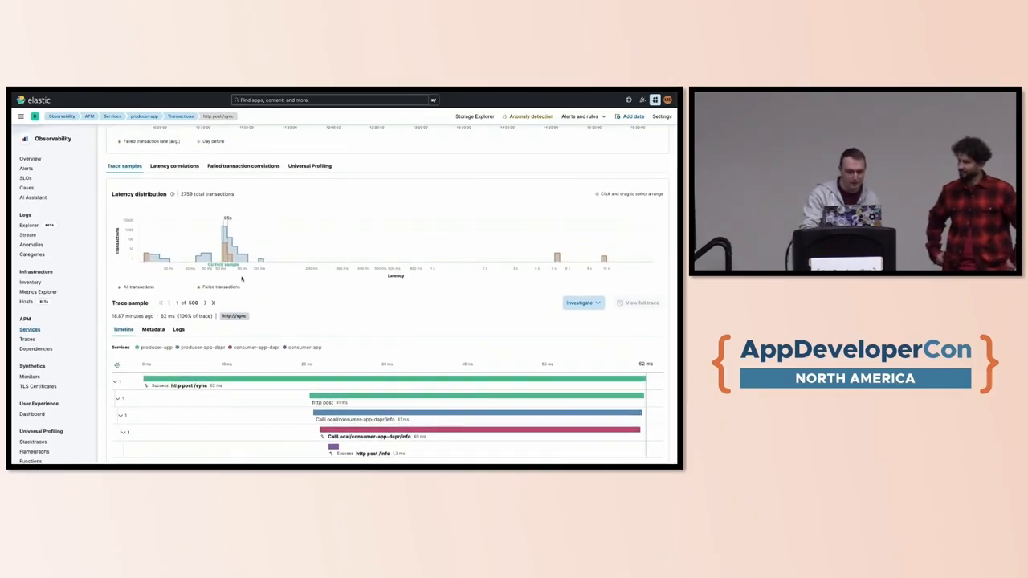
left_click(309, 166)
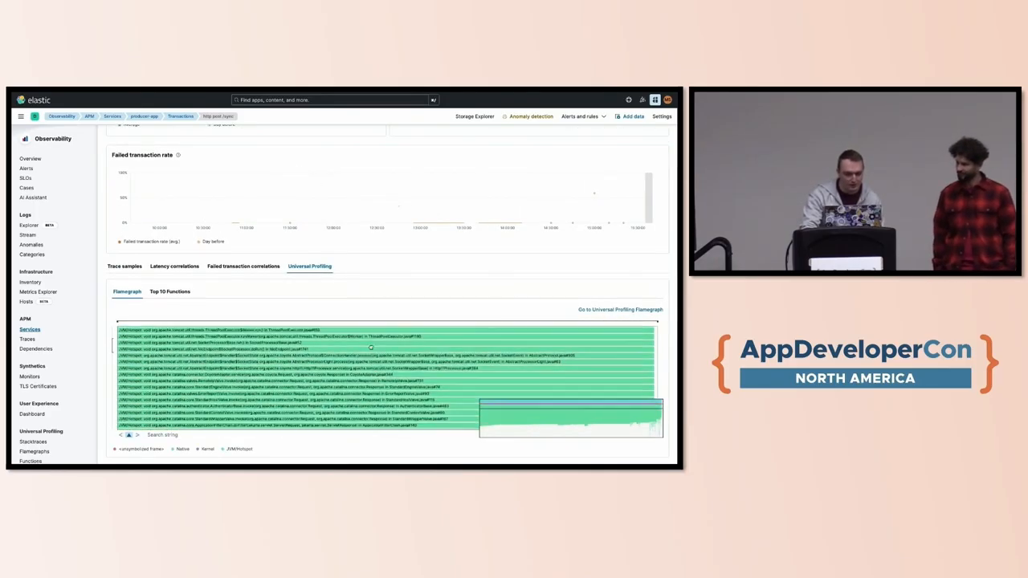
mouse_move(386, 353)
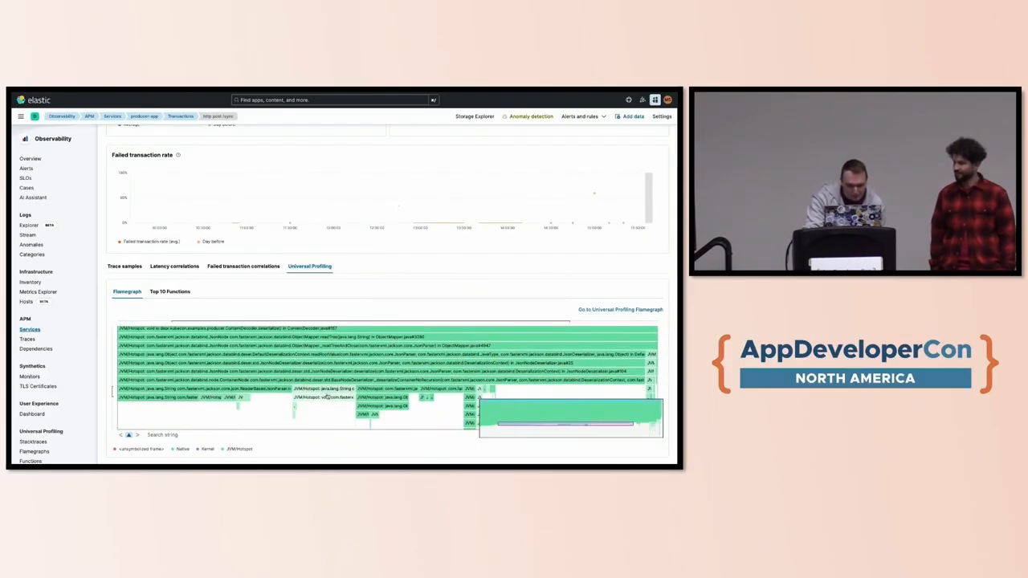
mouse_move(394, 378)
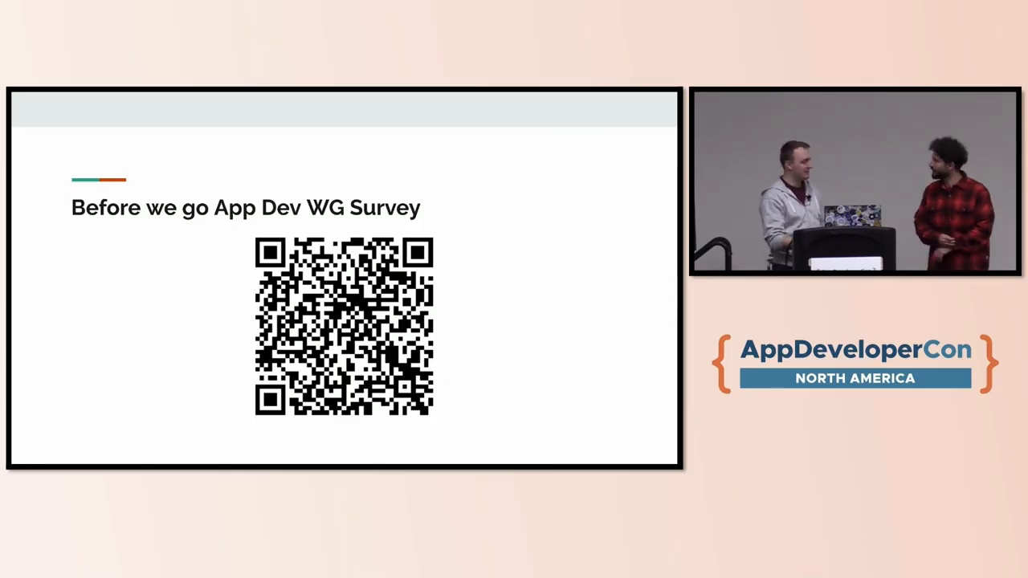
Advance the deck to the closing Thanks! slide with the speakers' handles
key("Right")
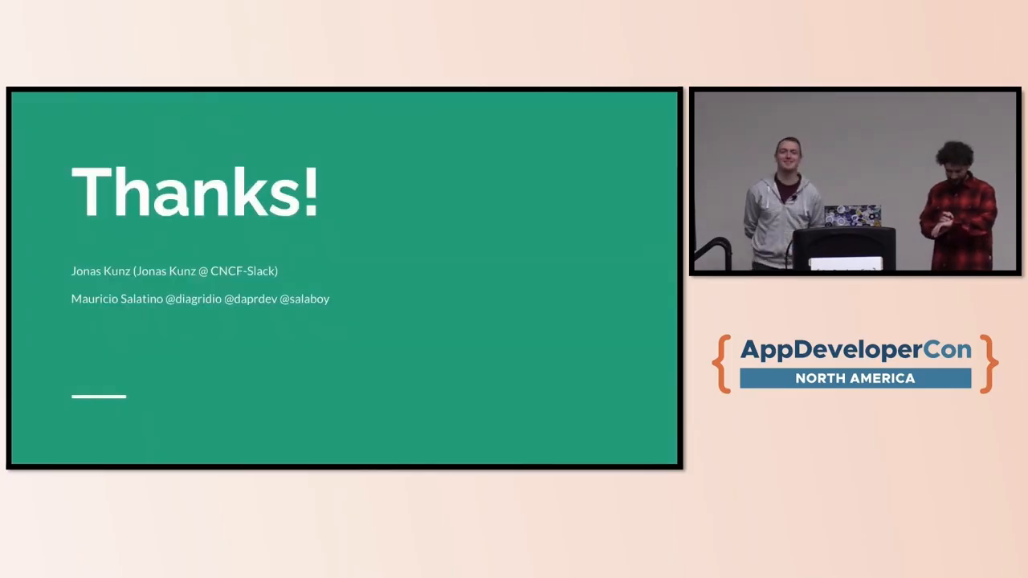